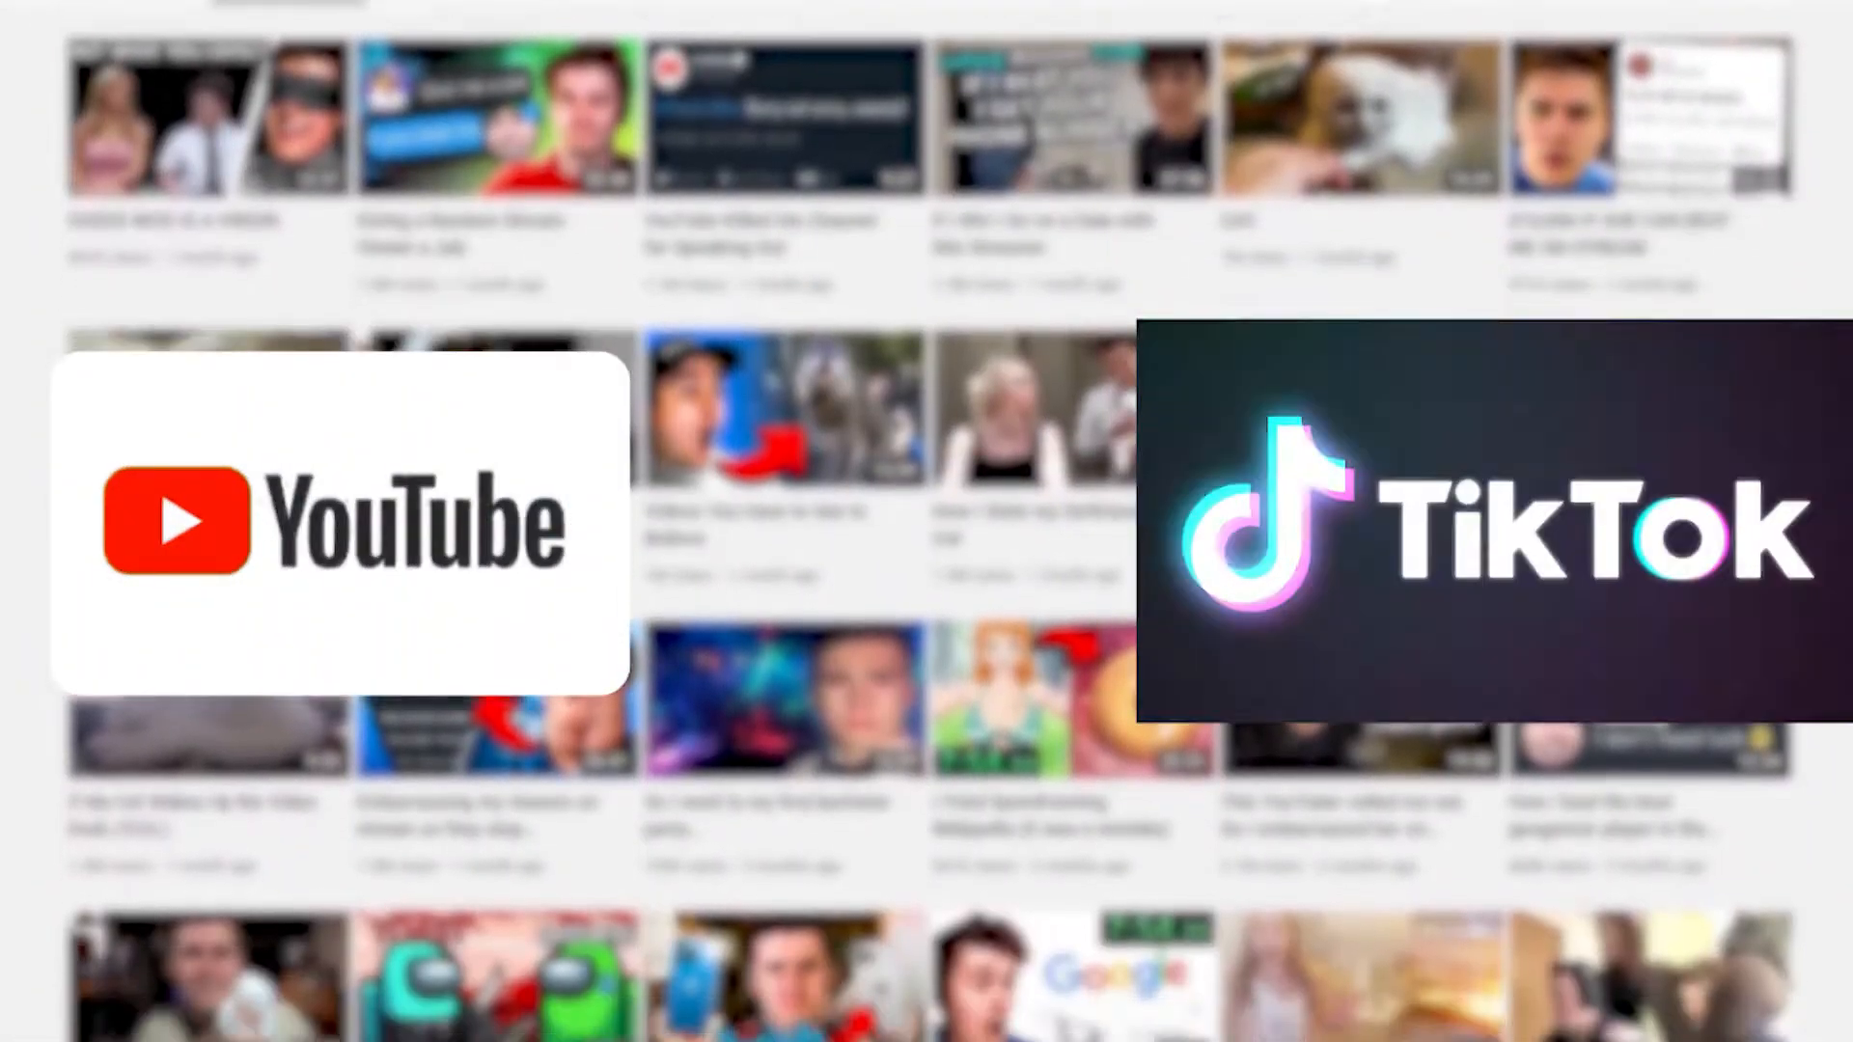
pyautogui.scroll(-3)
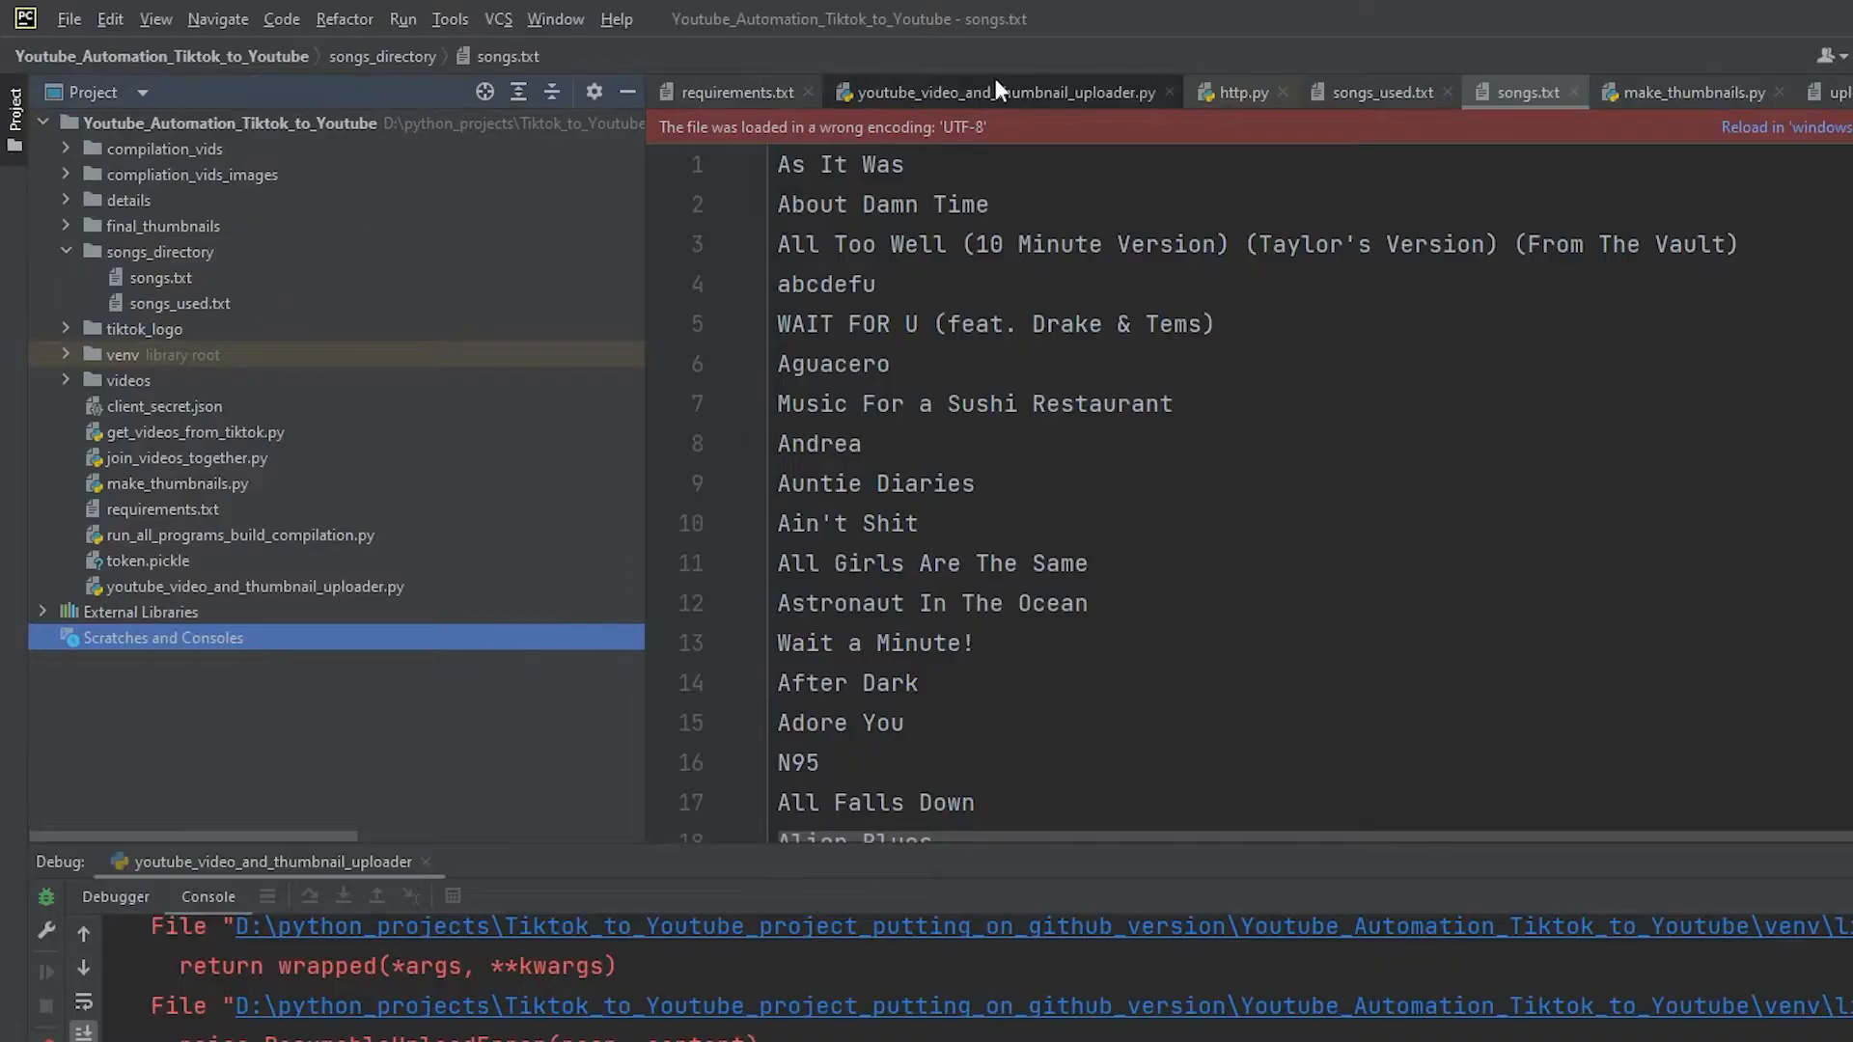
pyautogui.scroll(-3)
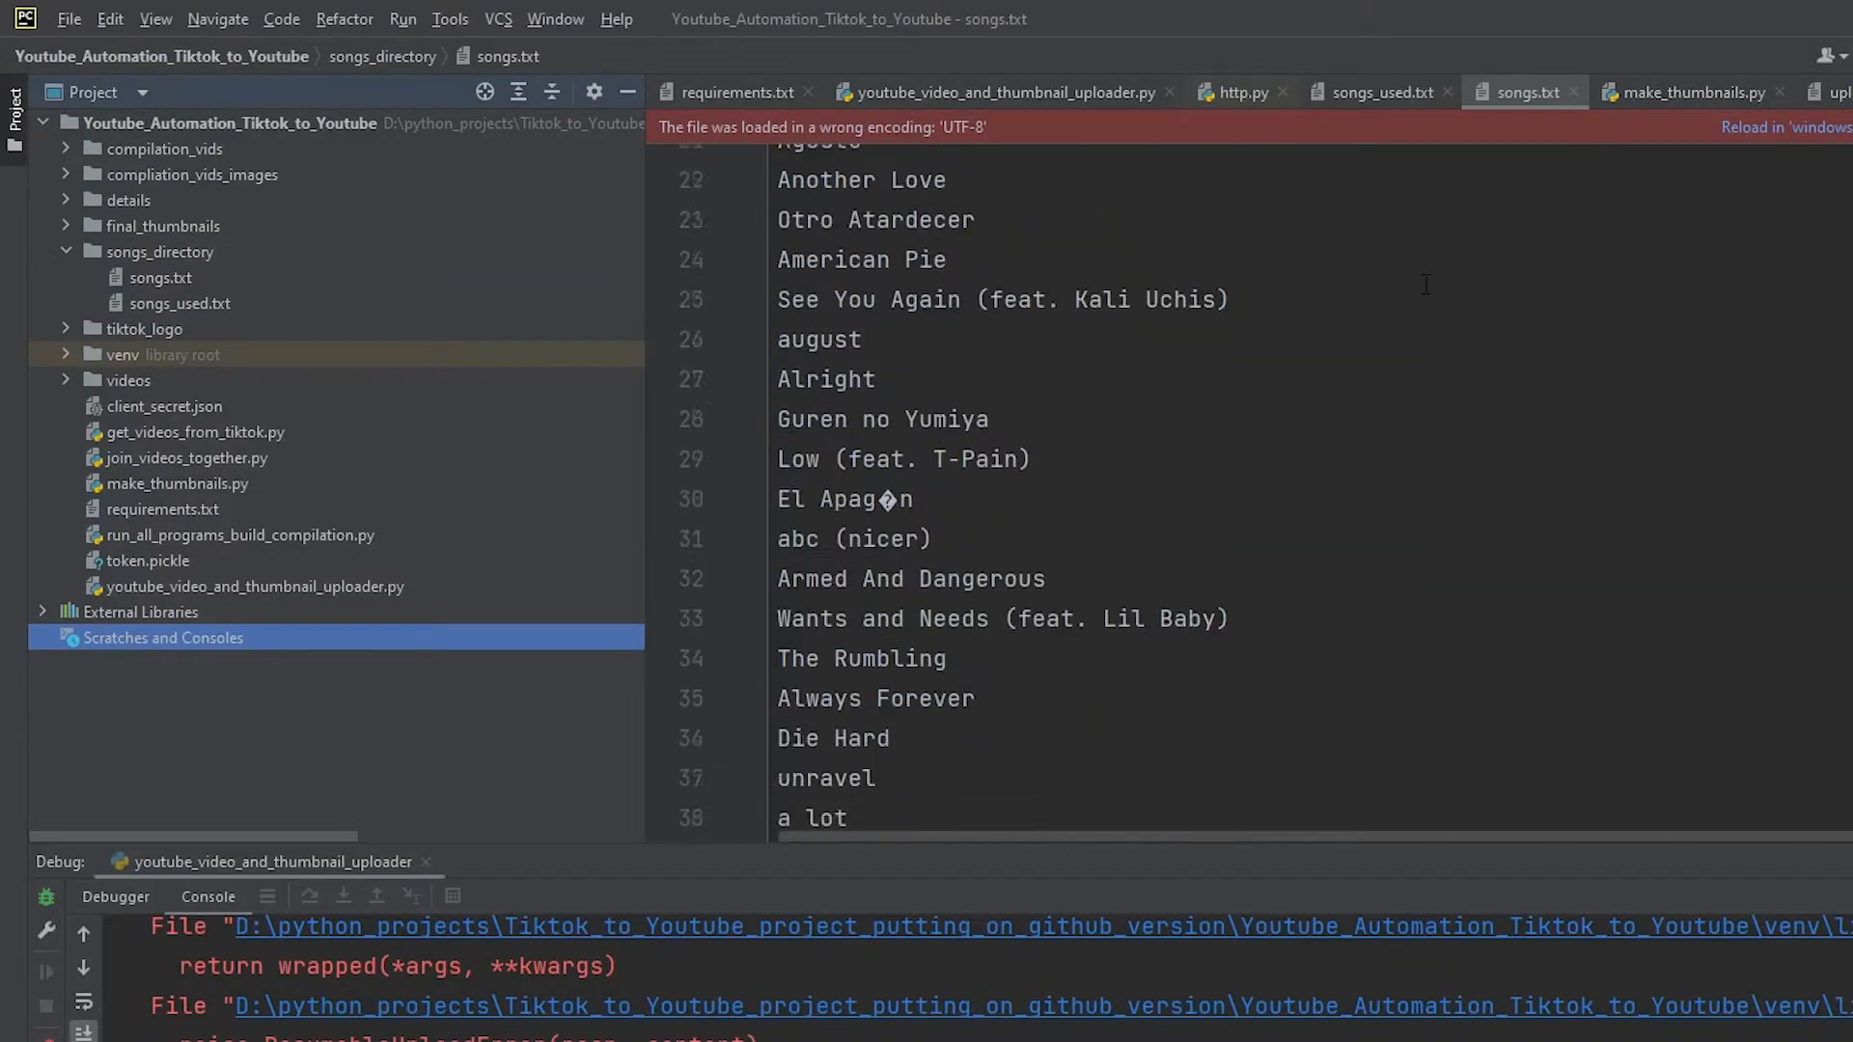
pyautogui.scroll(-3)
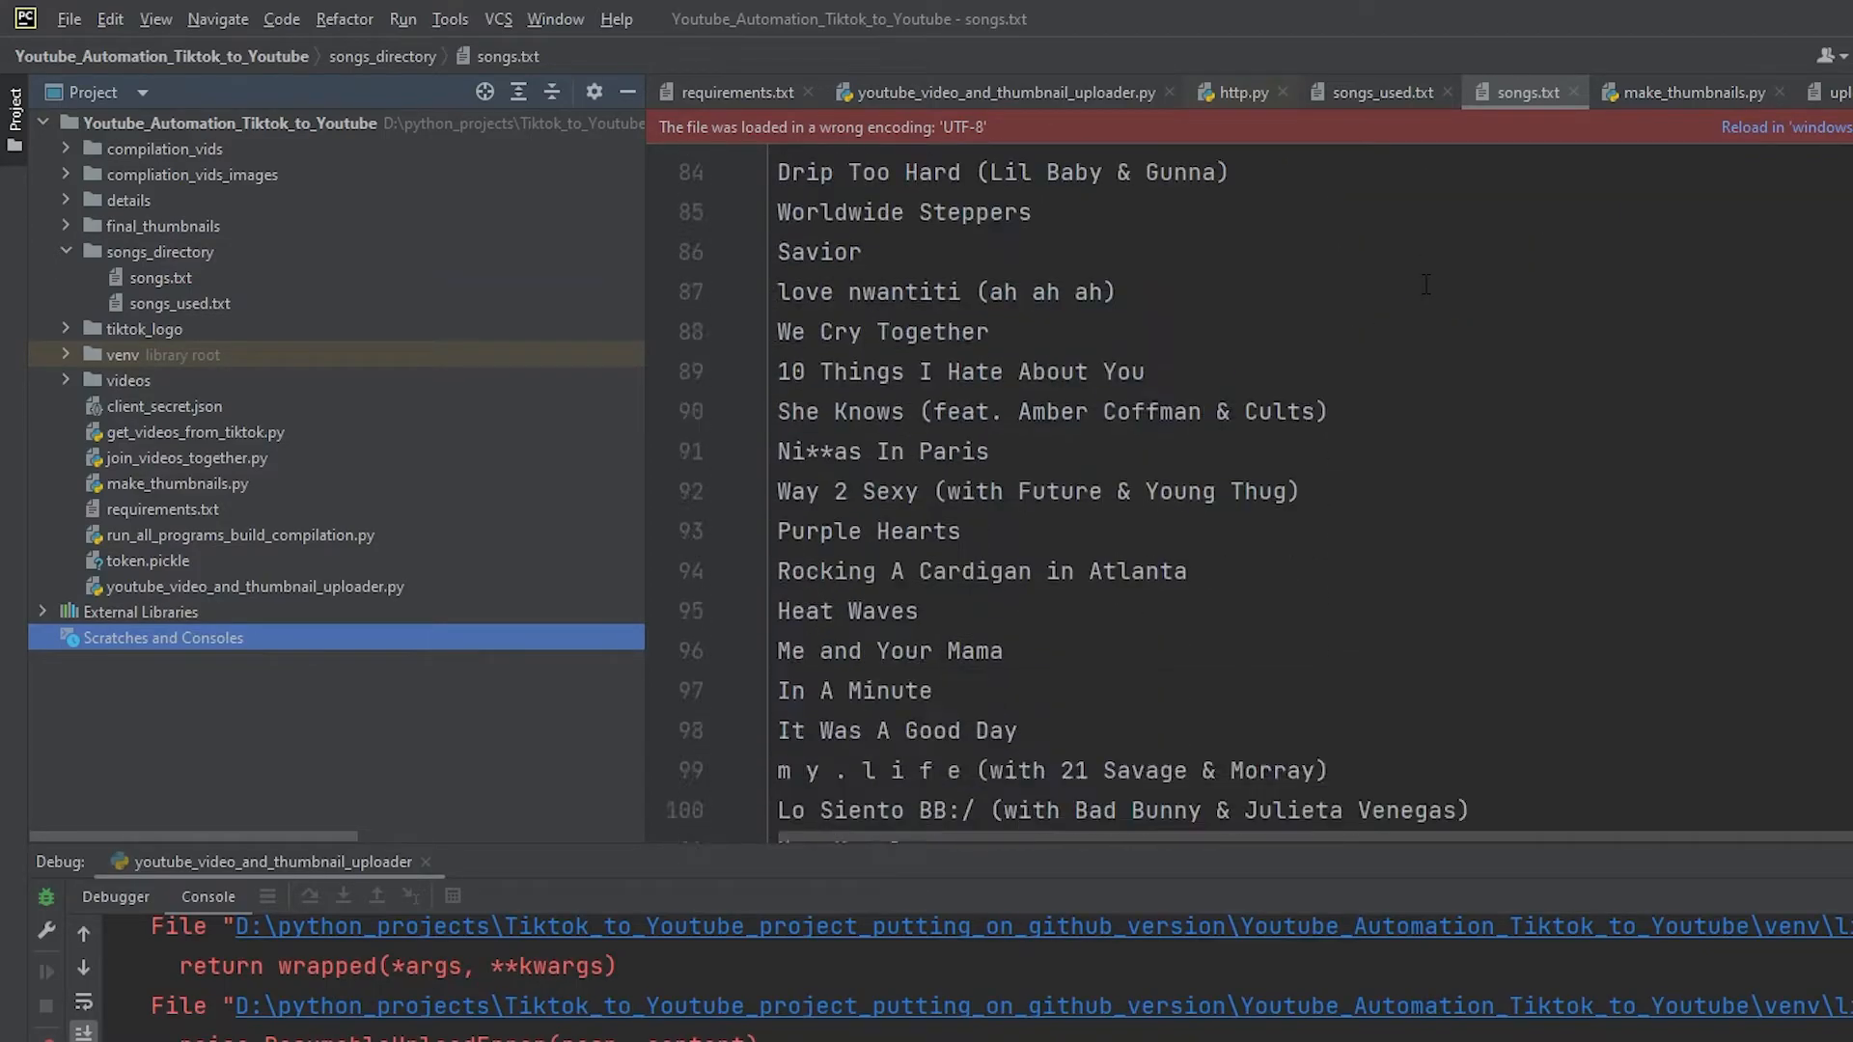
pyautogui.scroll(-3)
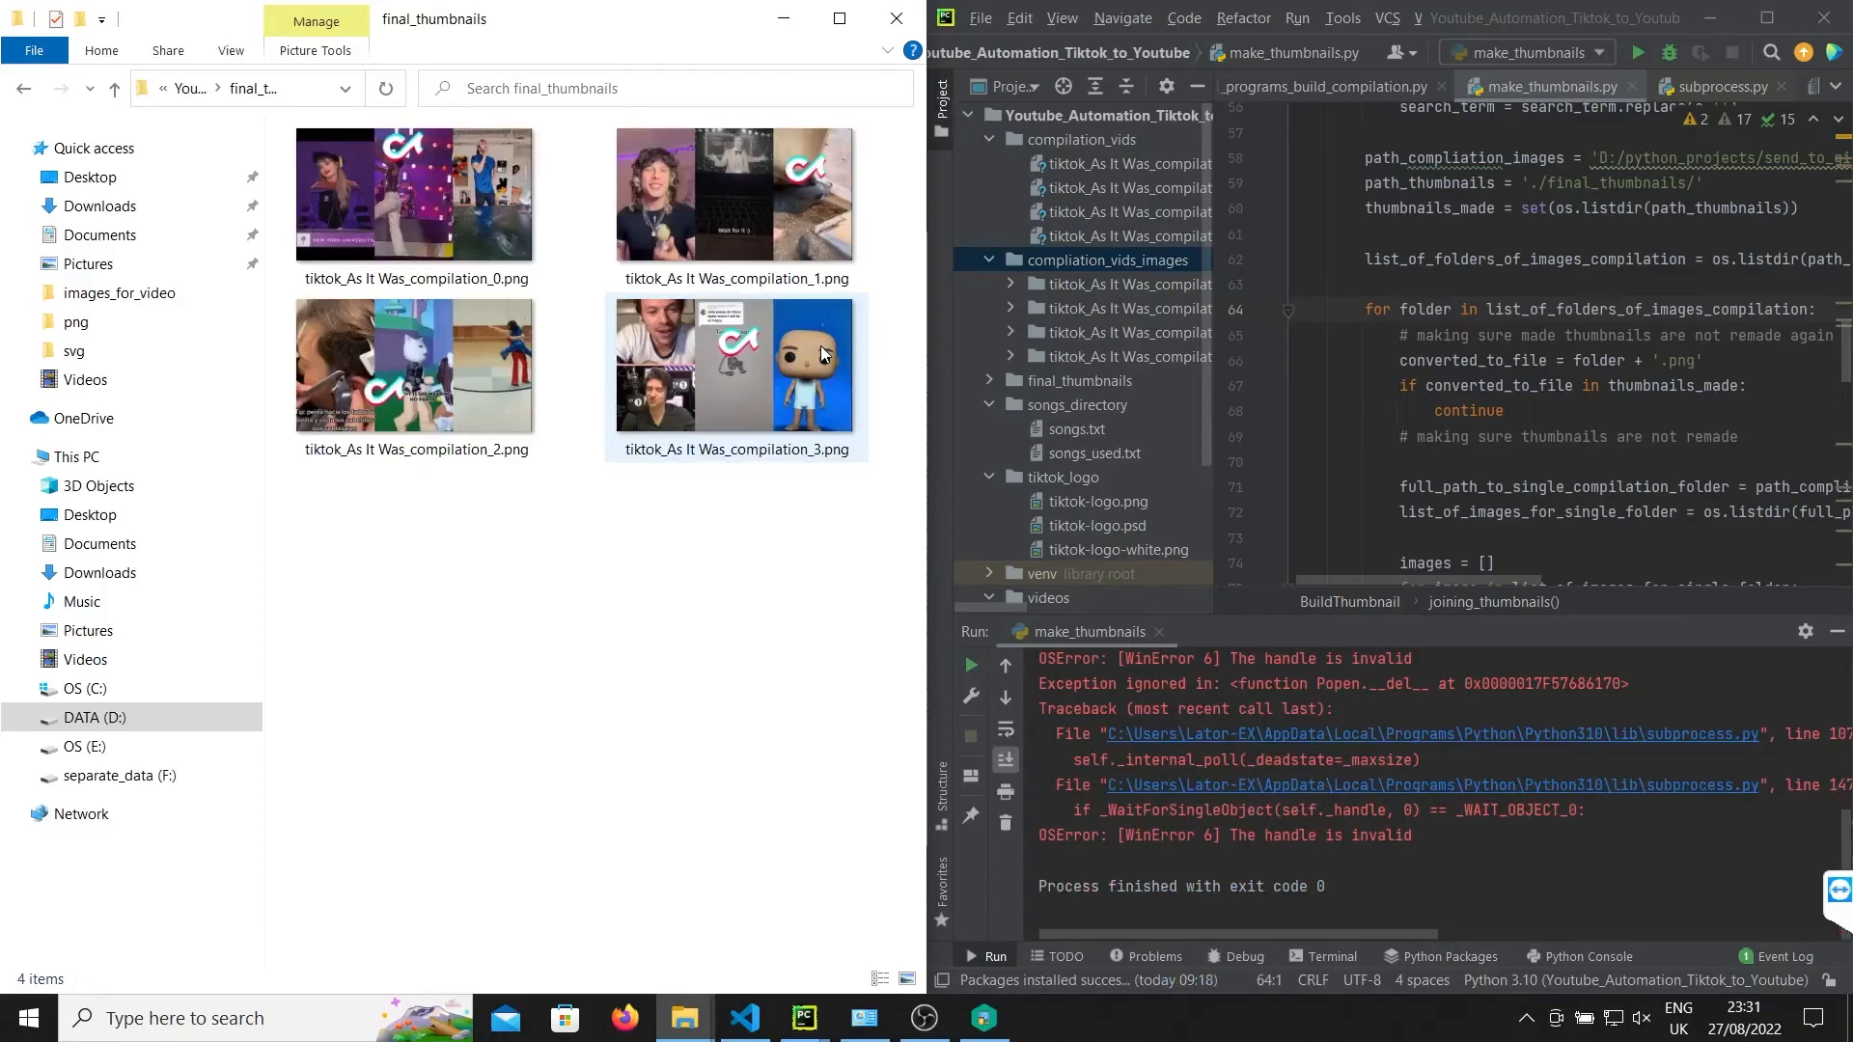
pyautogui.moveTo(783, 355)
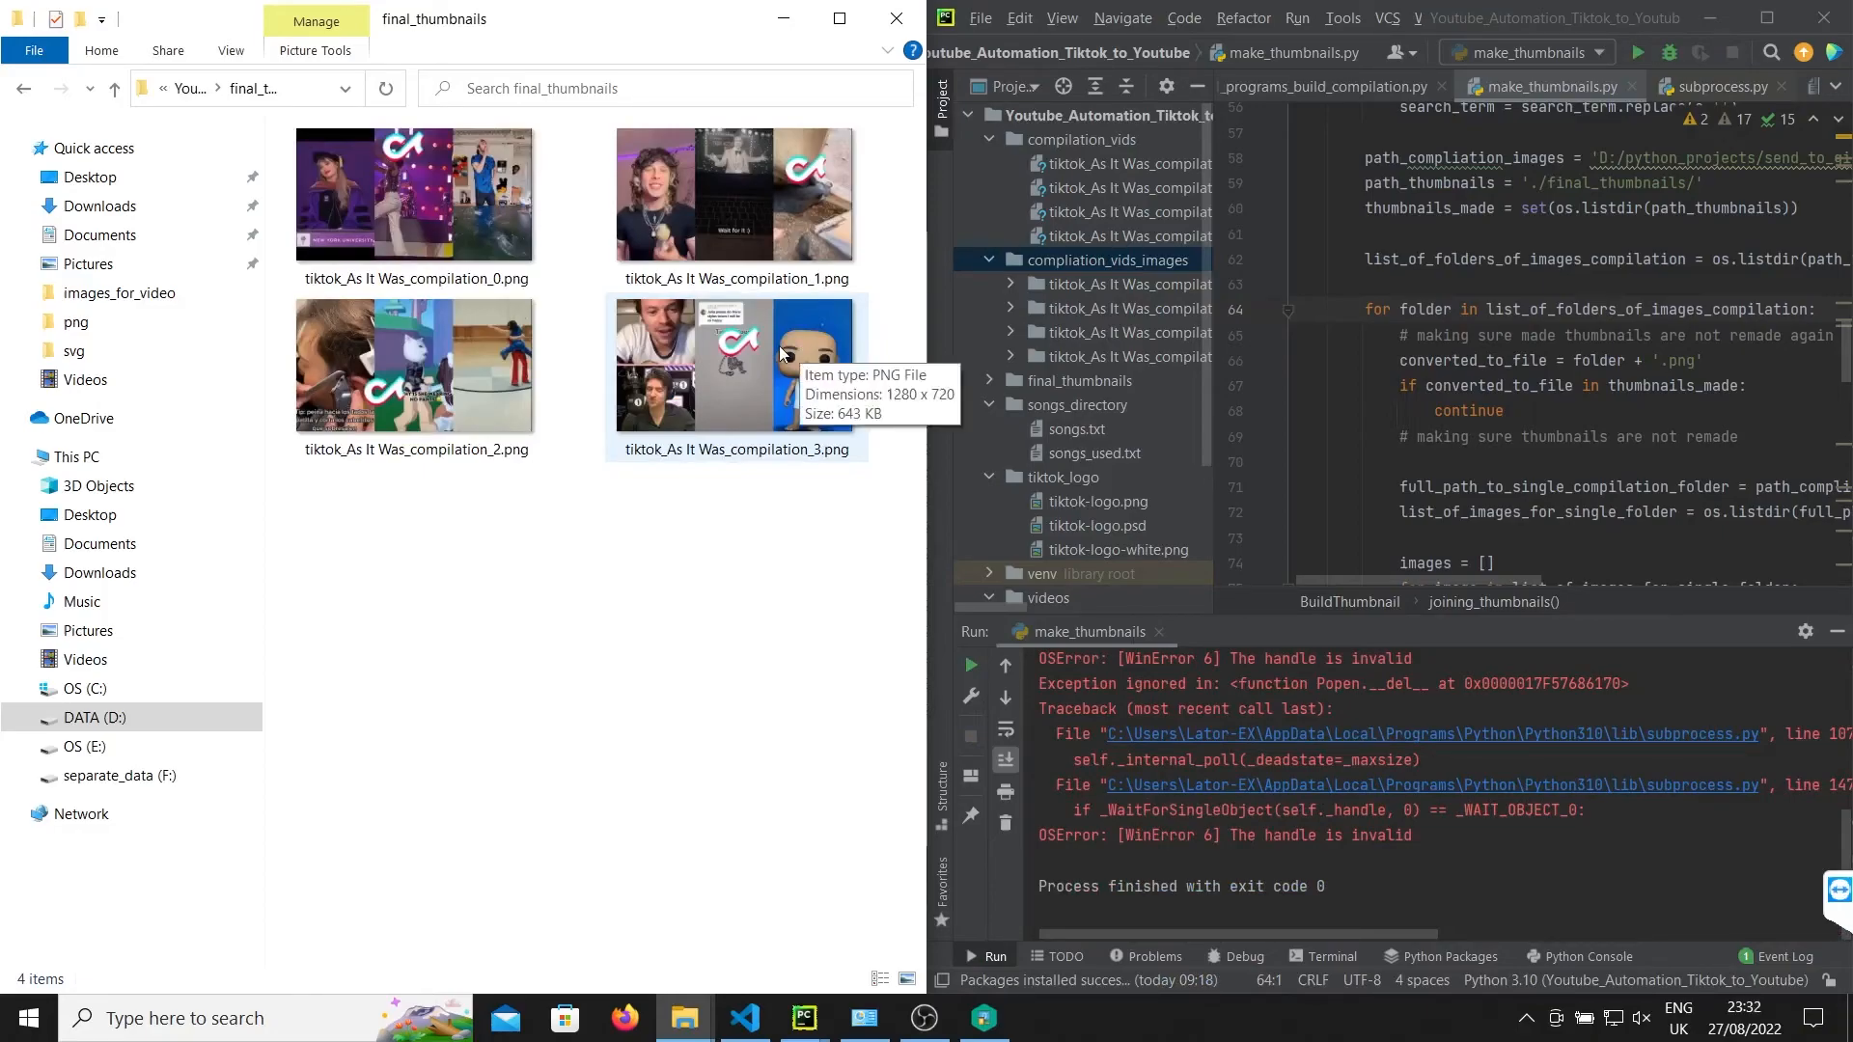